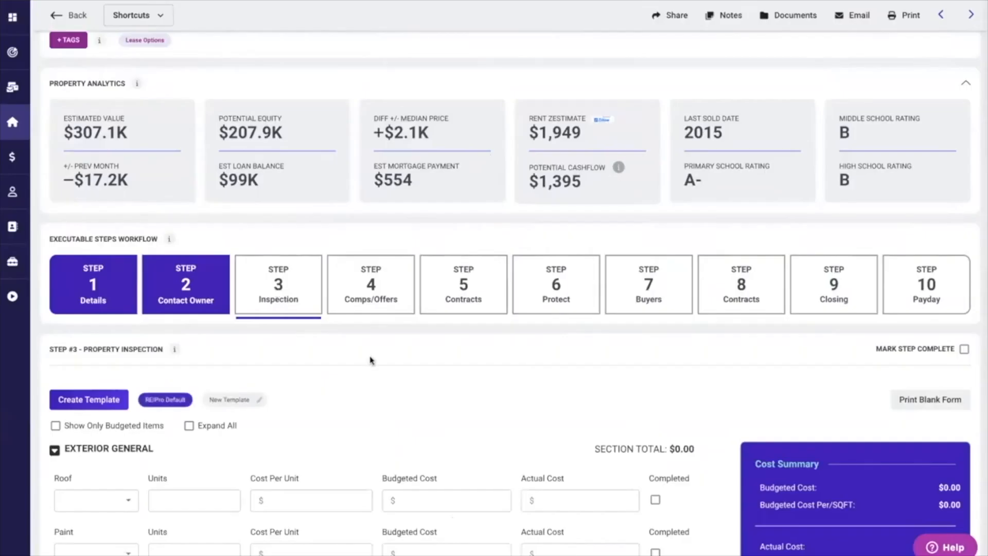
- Set Roof to Repair at 1 unit for $5,000, record a $5,200 actual cost, and mark it completed
{"action": "scroll", "scroll_direction": "down", "scroll_amount": 3}
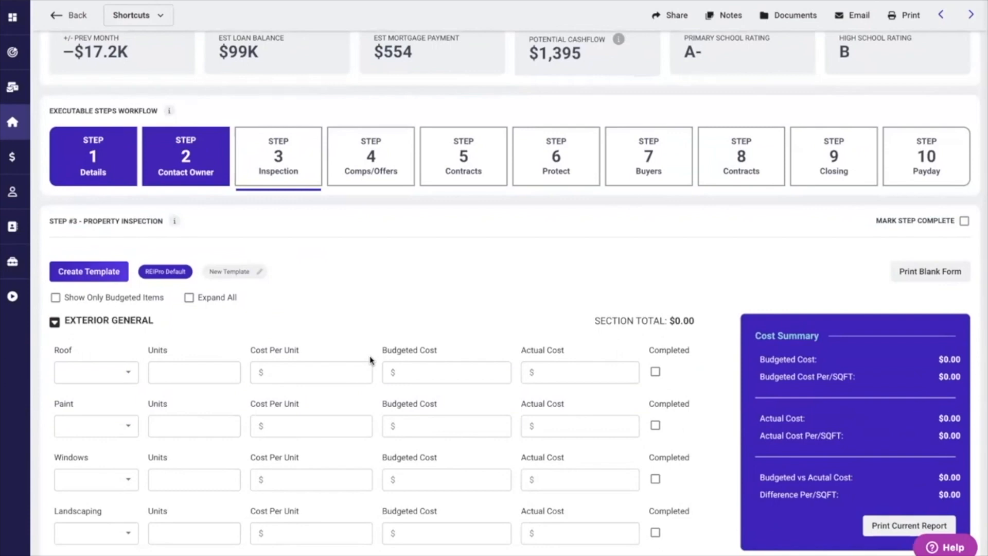
{"action": "scroll", "scroll_direction": "down", "scroll_amount": 3}
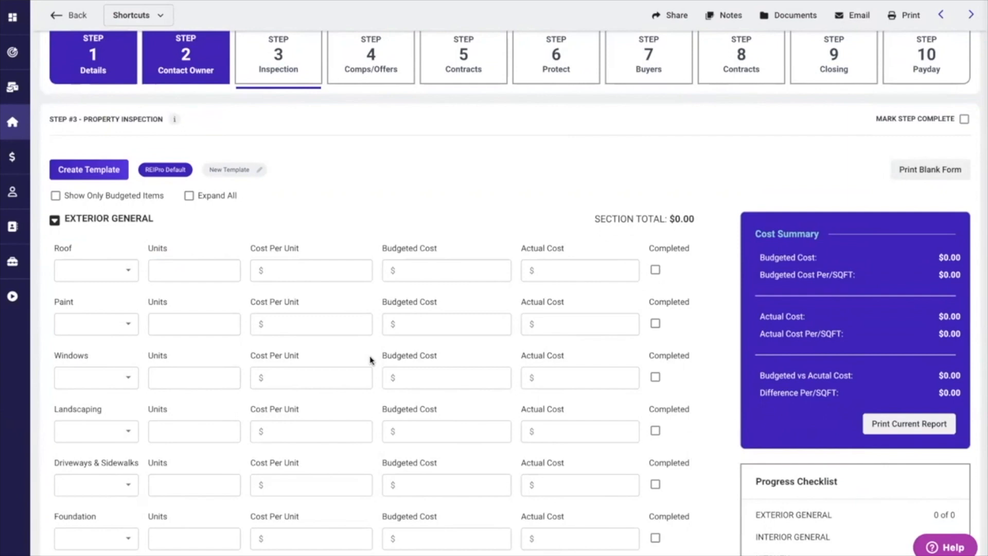
{"action": "scroll", "scroll_direction": "down", "scroll_amount": 3}
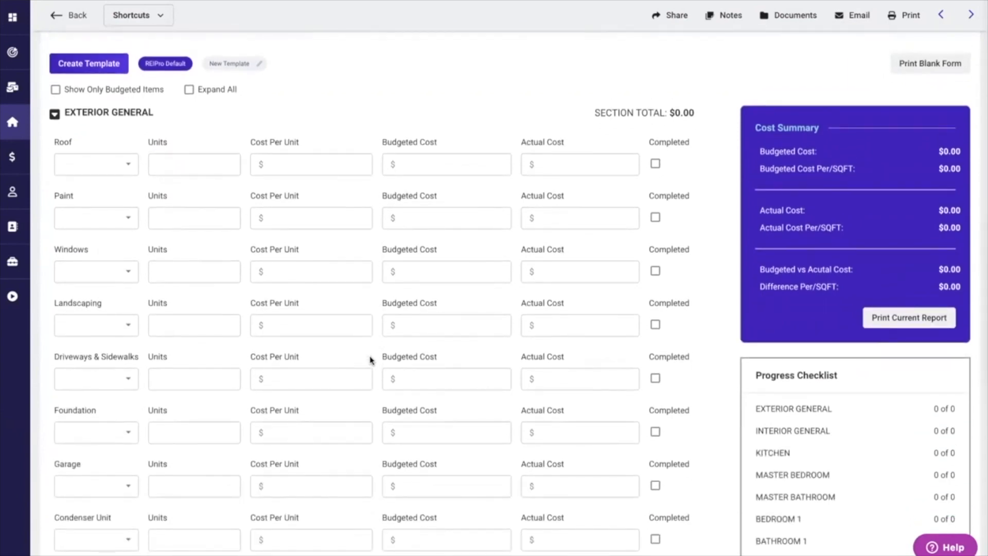
{"action": "mouse_move", "coordinate": [238, 194]}
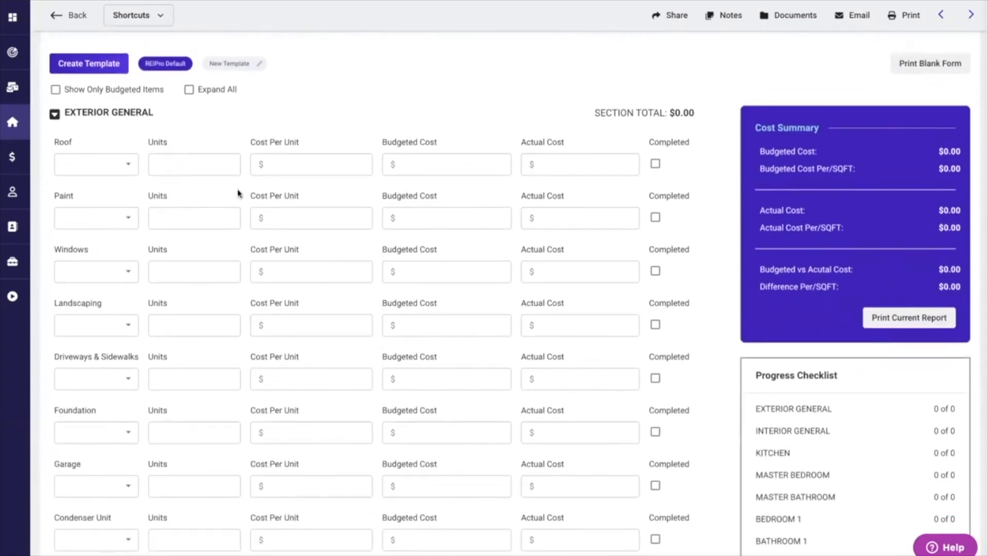
{"action": "left_click", "coordinate": [96, 164]}
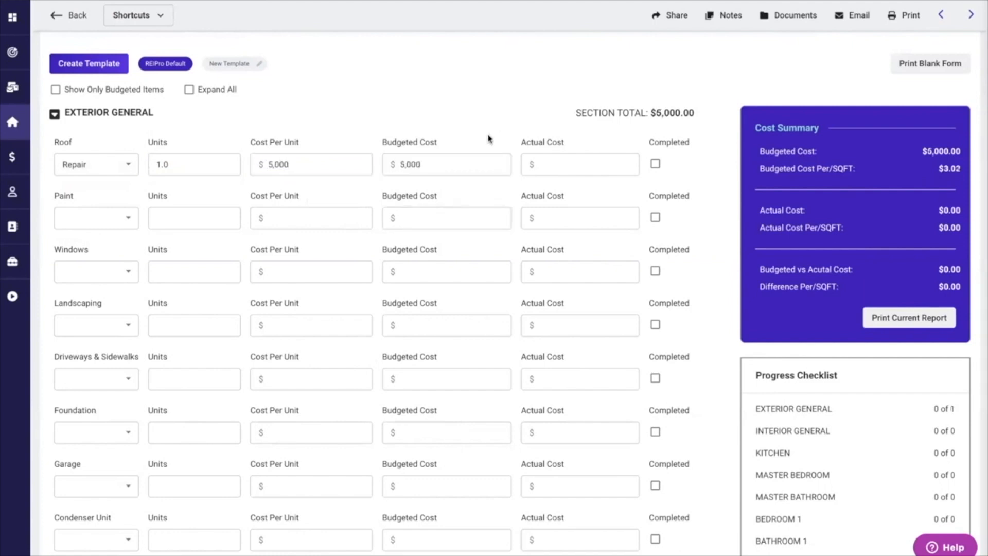
{"action": "mouse_move", "coordinate": [456, 183]}
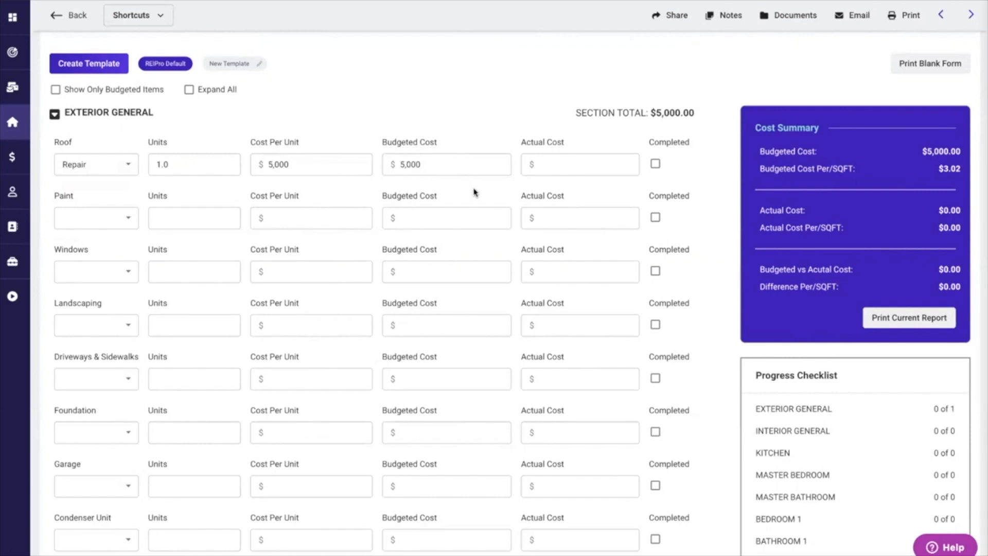
{"action": "left_click", "coordinate": [579, 163]}
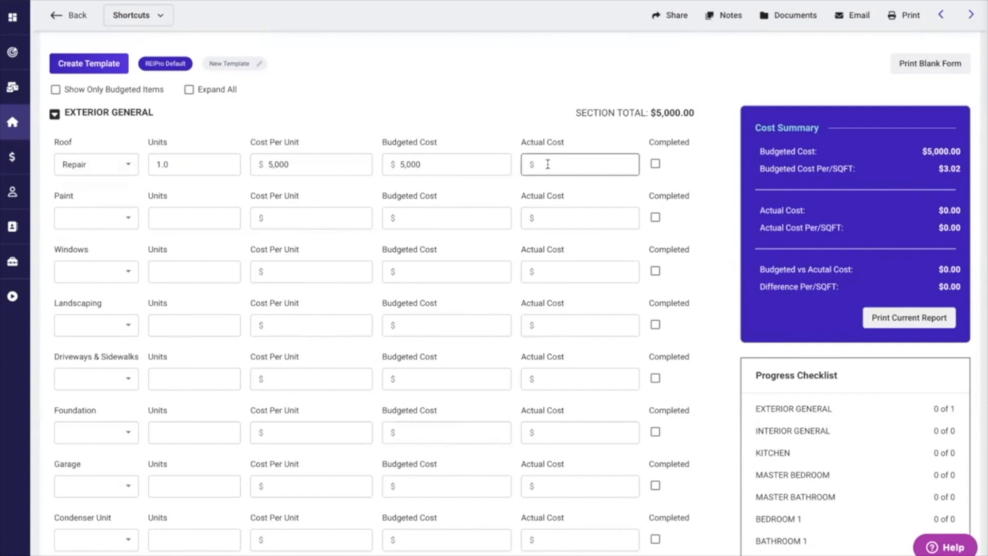
{"action": "type", "text": "5200"}
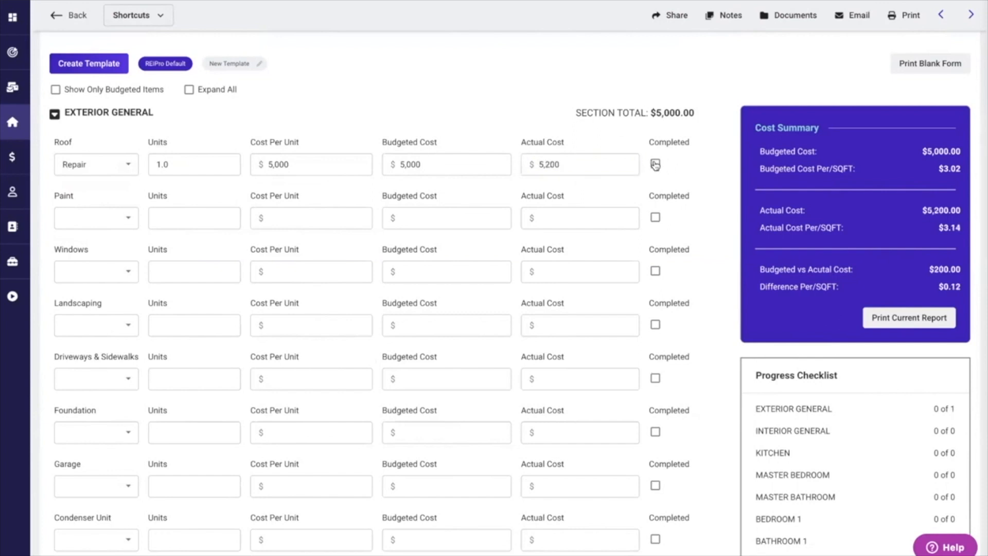
{"action": "left_click", "coordinate": [654, 165]}
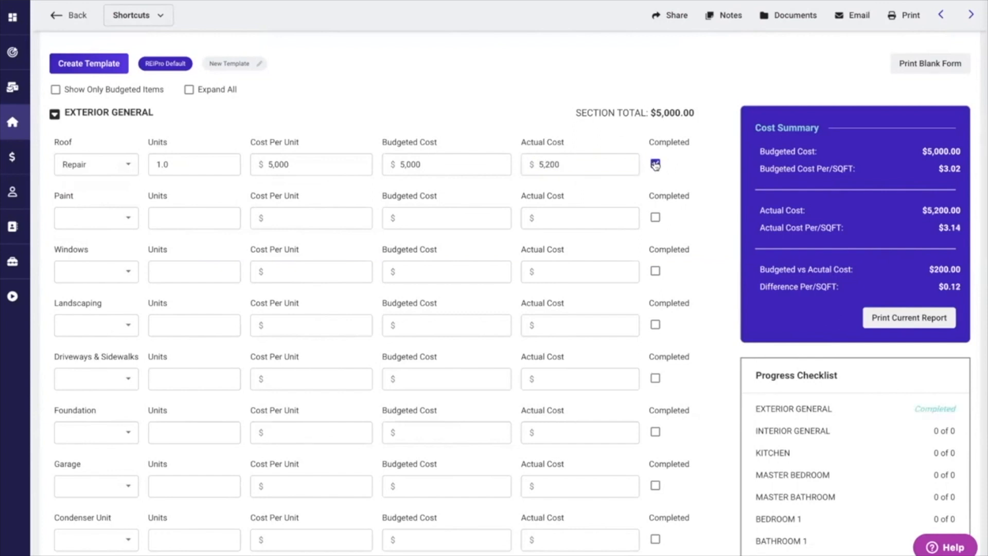
{"action": "scroll", "scroll_direction": "down", "scroll_amount": 3}
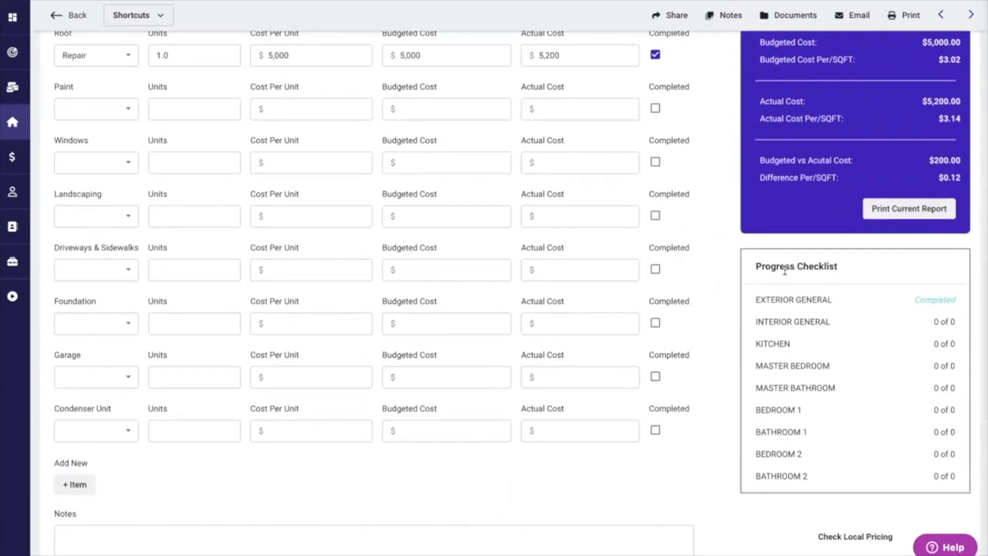
{"action": "mouse_move", "coordinate": [709, 282]}
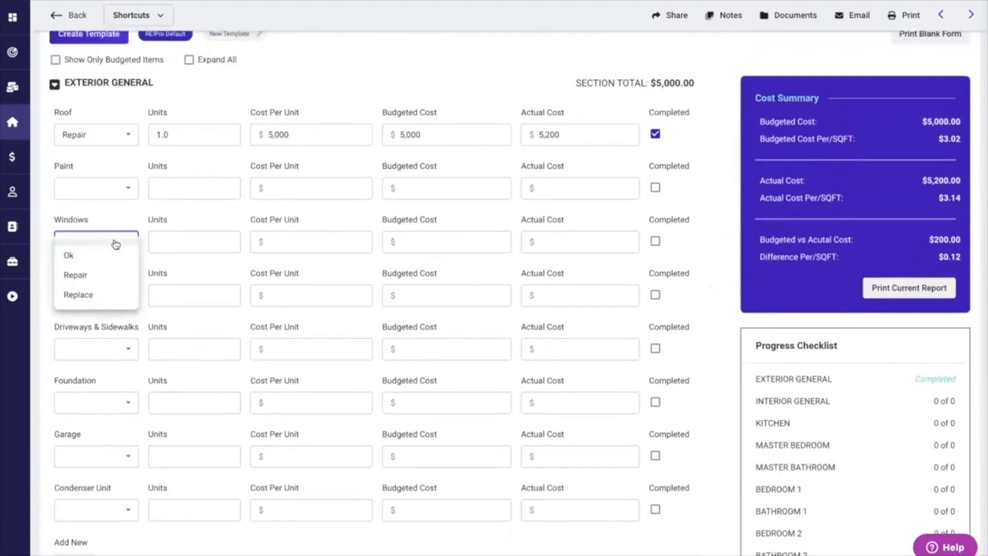
- Set Windows to Replace with 5 units at $500 each for a $2,500 budget
{"action": "left_click", "coordinate": [78, 294]}
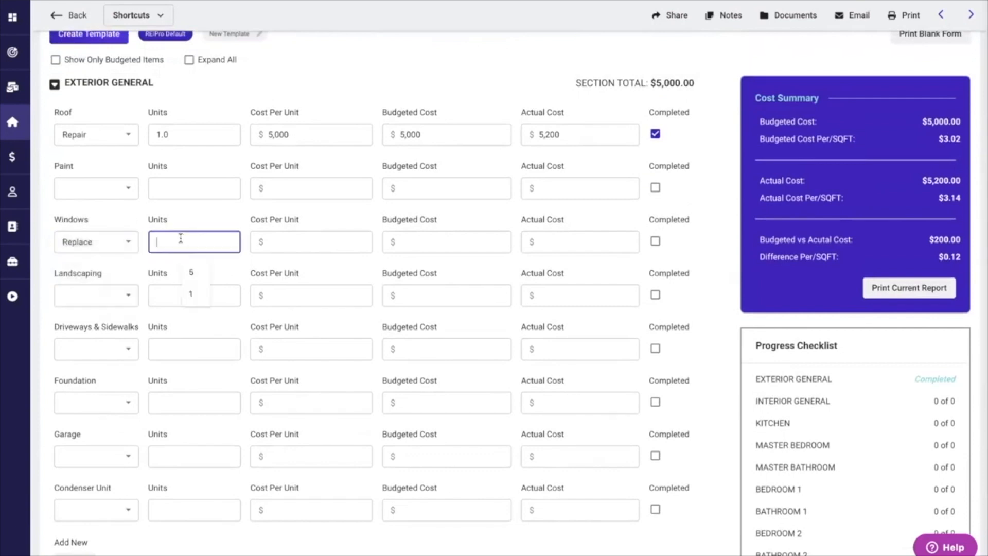
{"action": "left_click", "coordinate": [310, 241]}
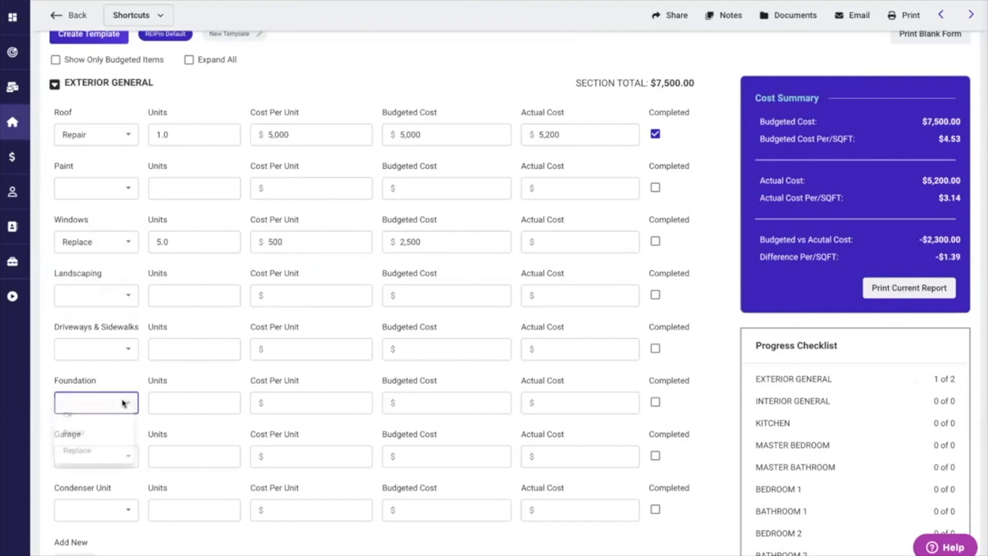
{"action": "scroll", "scroll_direction": "down", "scroll_amount": 3}
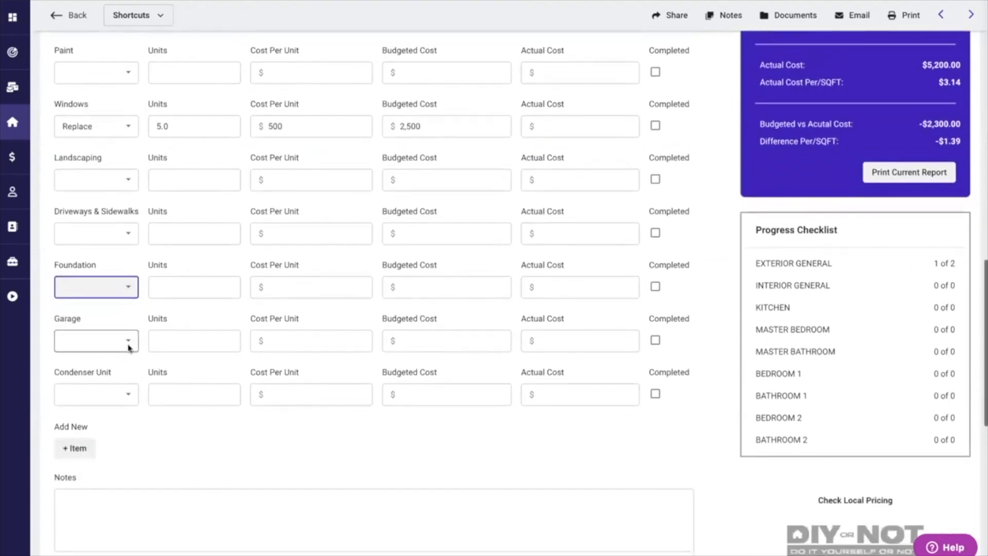
- Set Garage to Repair with 1 unit at $750
{"action": "left_click", "coordinate": [96, 340]}
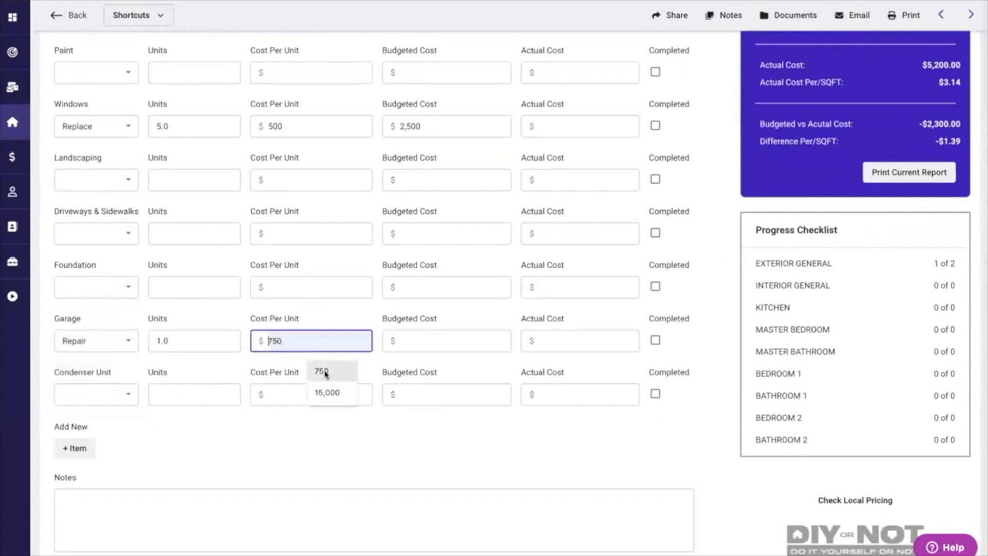
{"action": "left_click", "coordinate": [322, 371]}
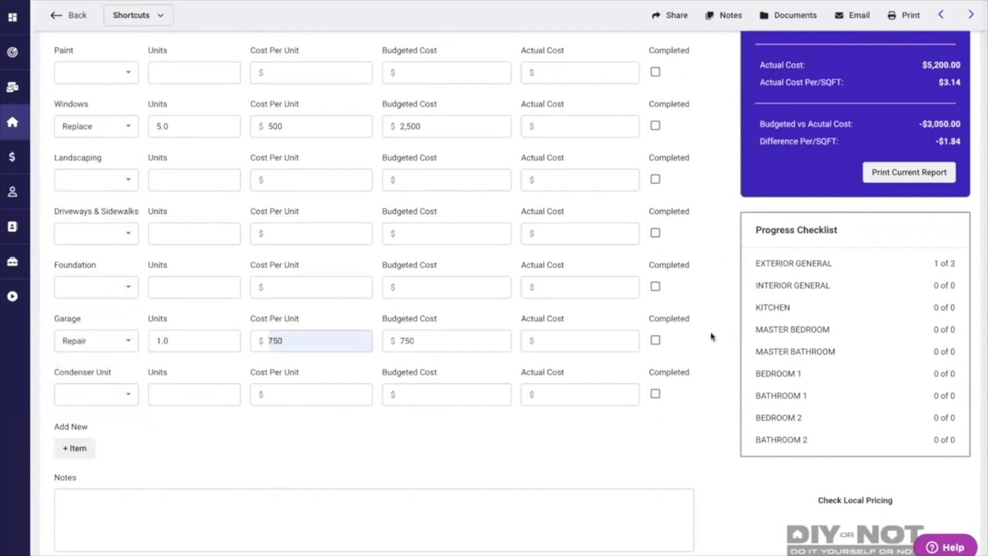
{"action": "scroll", "scroll_direction": "down", "scroll_amount": 3}
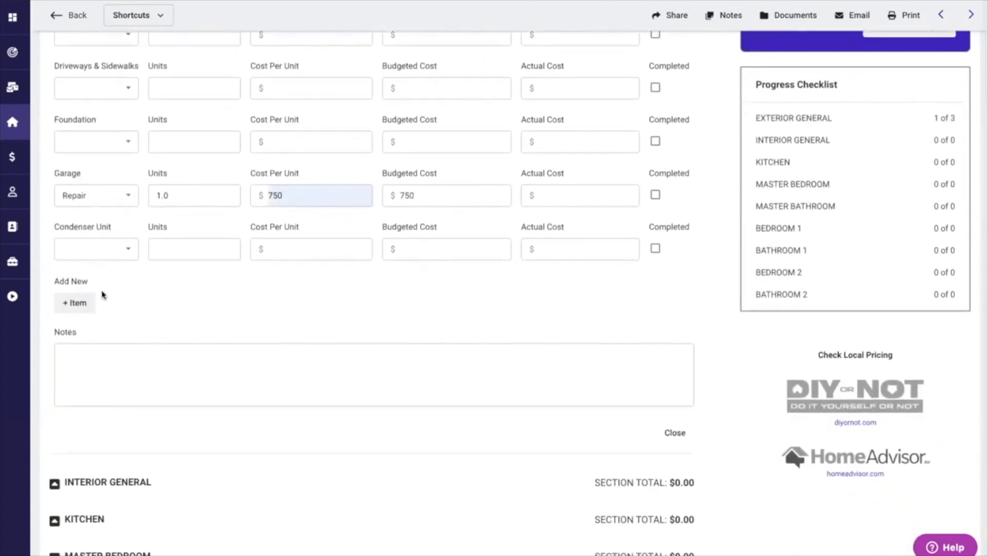
{"action": "scroll", "scroll_direction": "down", "scroll_amount": 3}
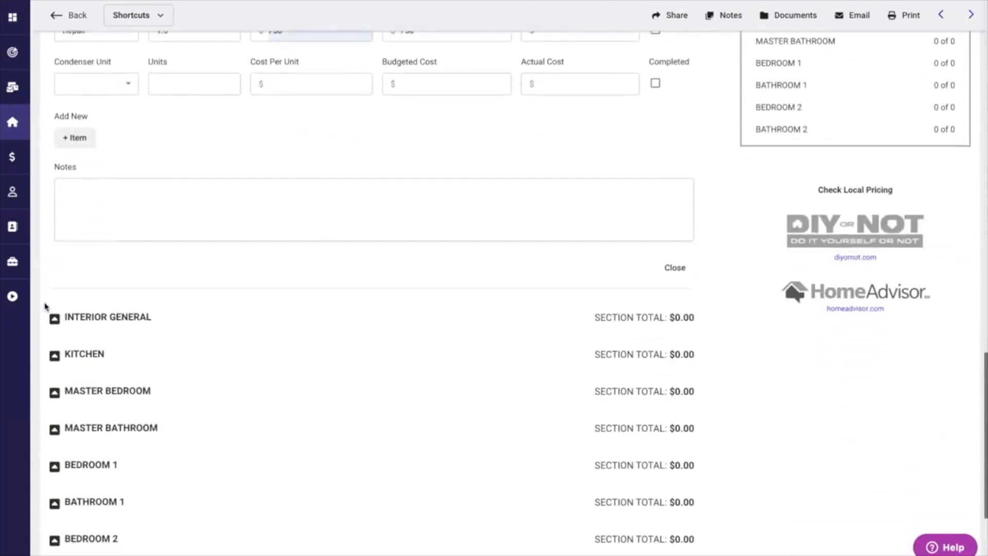
{"action": "left_click", "coordinate": [55, 317]}
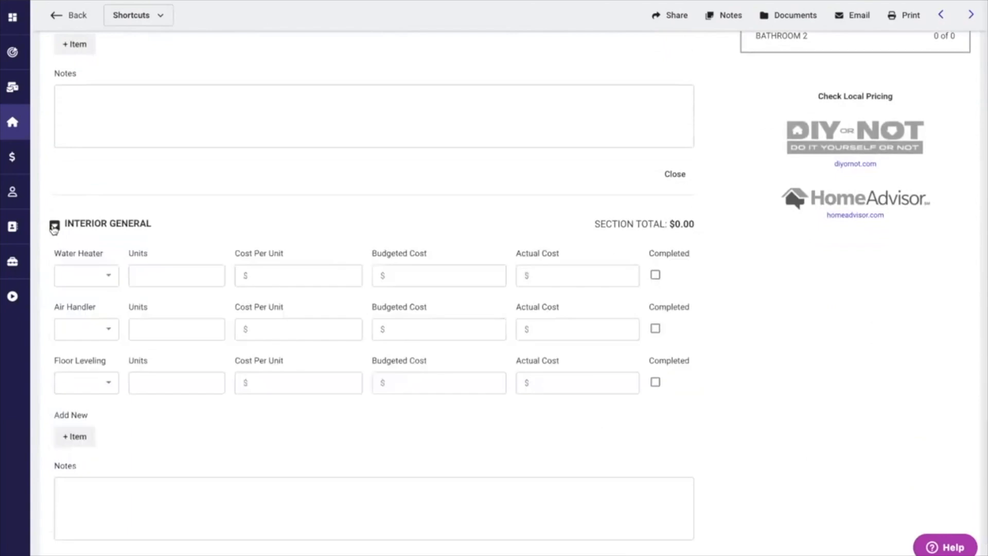
{"action": "left_click", "coordinate": [54, 226]}
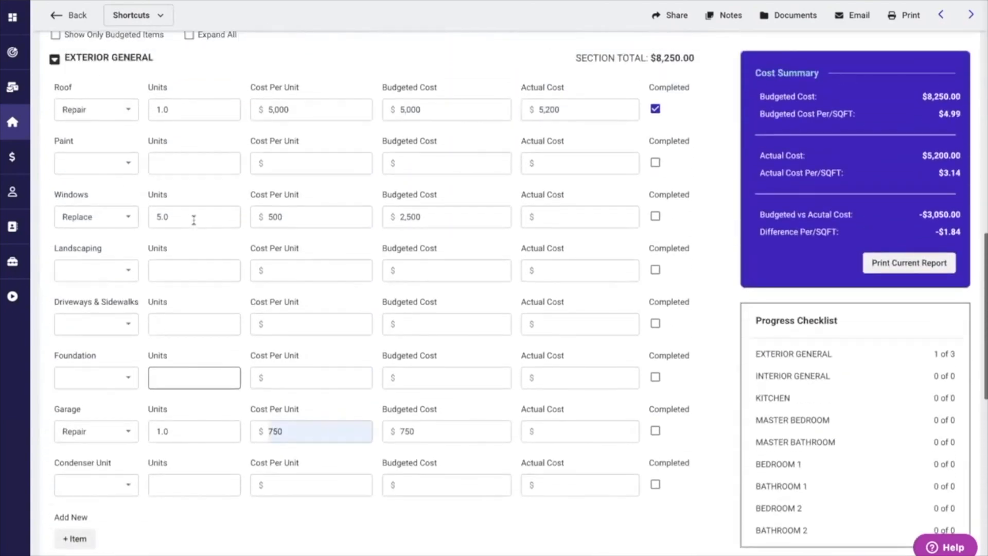
{"action": "scroll", "scroll_direction": "up", "scroll_amount": 3}
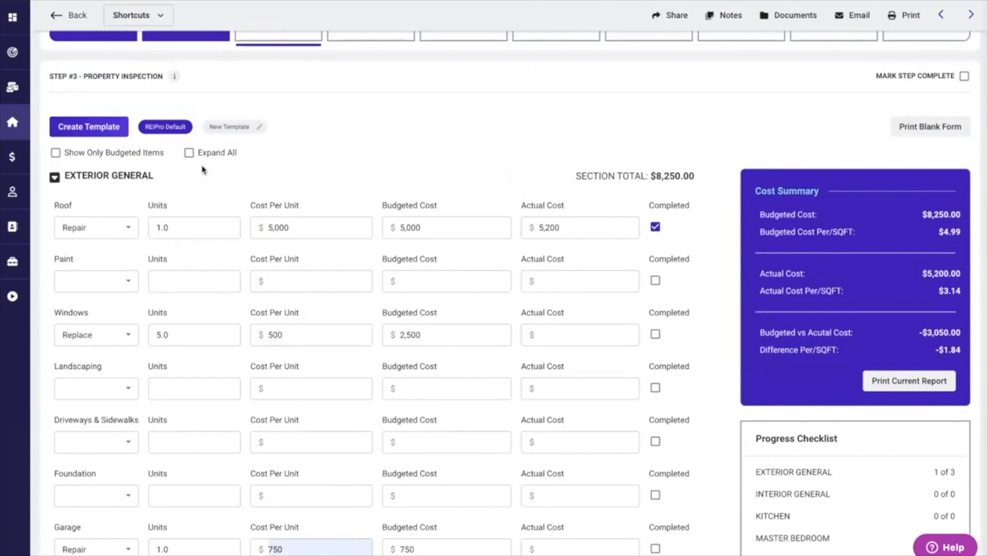
- Enable 'Show Only Budgeted Items' so only Roof, Windows and Garage remain, and review the filtered list
{"action": "left_click", "coordinate": [55, 152]}
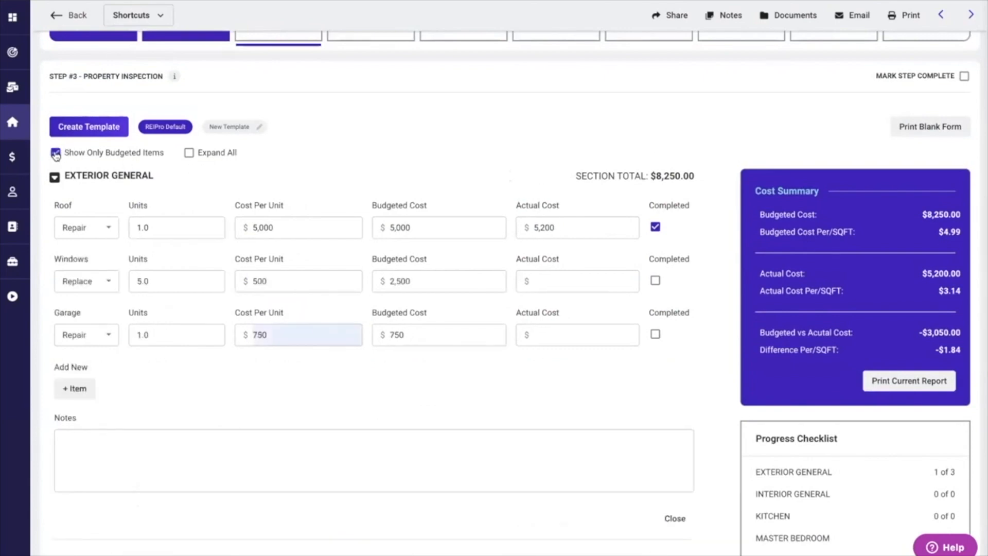
{"action": "scroll", "scroll_direction": "down", "scroll_amount": 3}
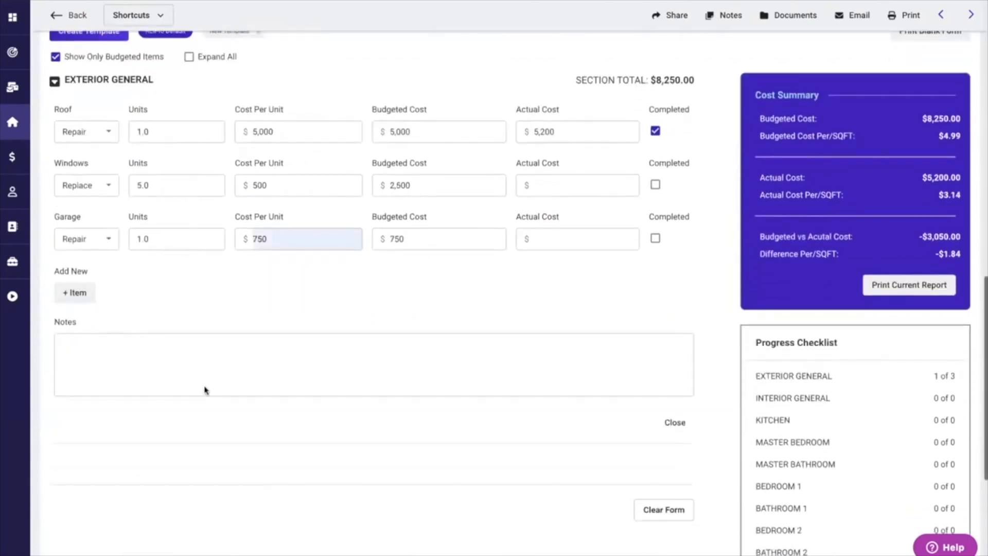
{"action": "scroll", "scroll_direction": "up", "scroll_amount": 3}
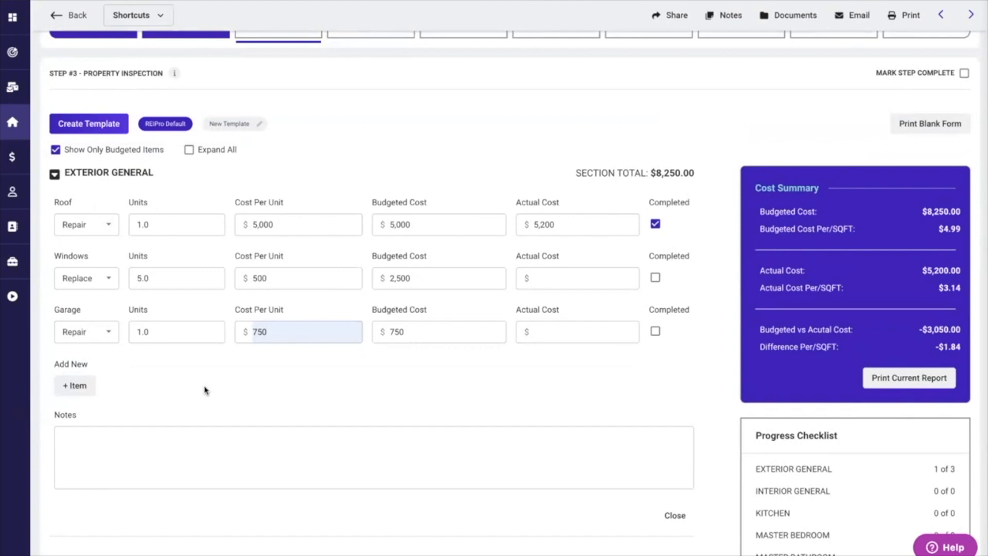
{"action": "scroll", "scroll_direction": "down", "scroll_amount": 3}
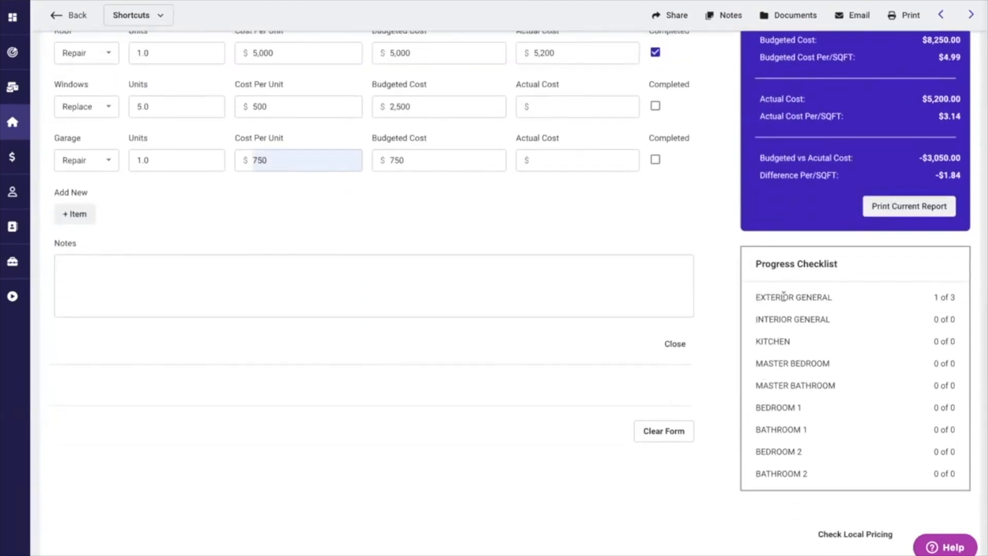
{"action": "mouse_move", "coordinate": [792, 296]}
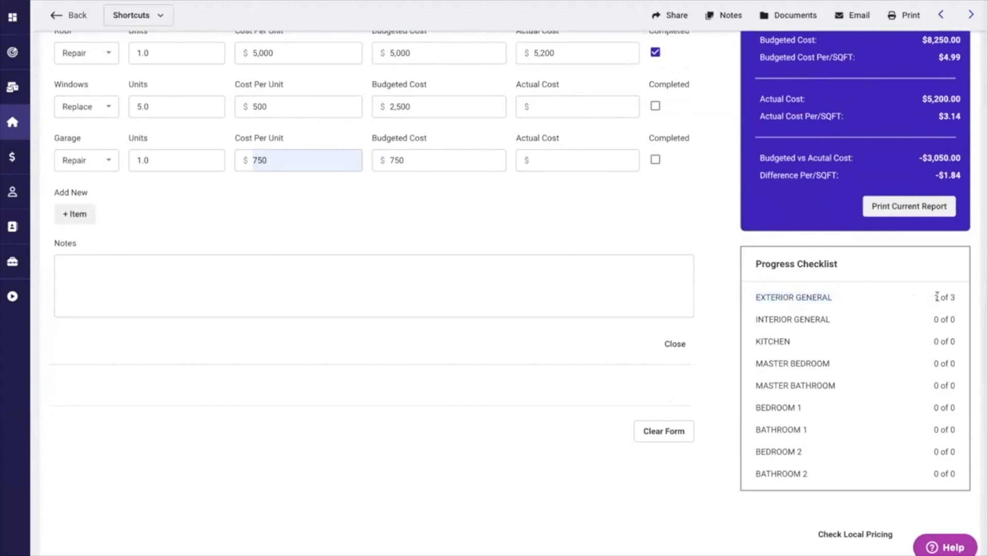
{"action": "scroll", "scroll_direction": "up", "scroll_amount": 3}
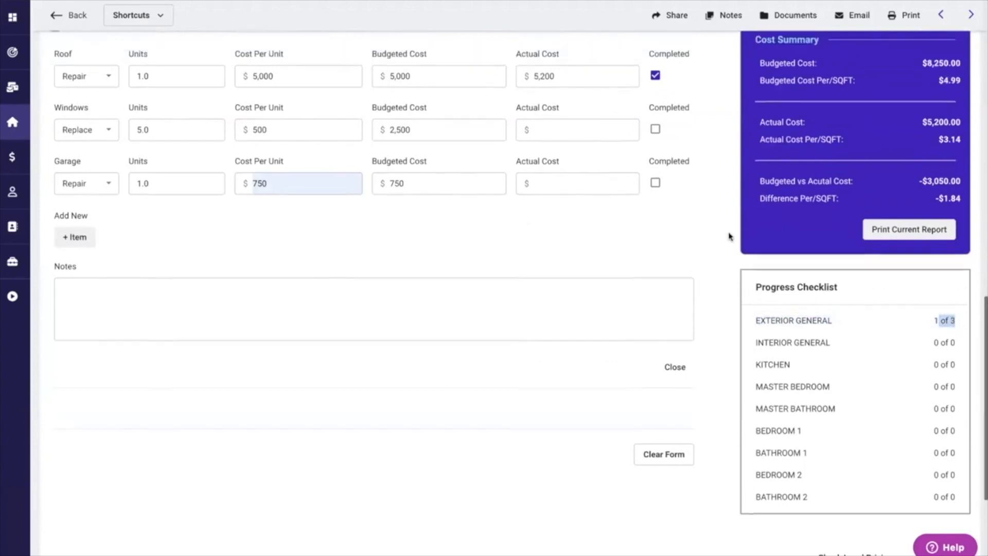
{"action": "scroll", "scroll_direction": "up", "scroll_amount": 3}
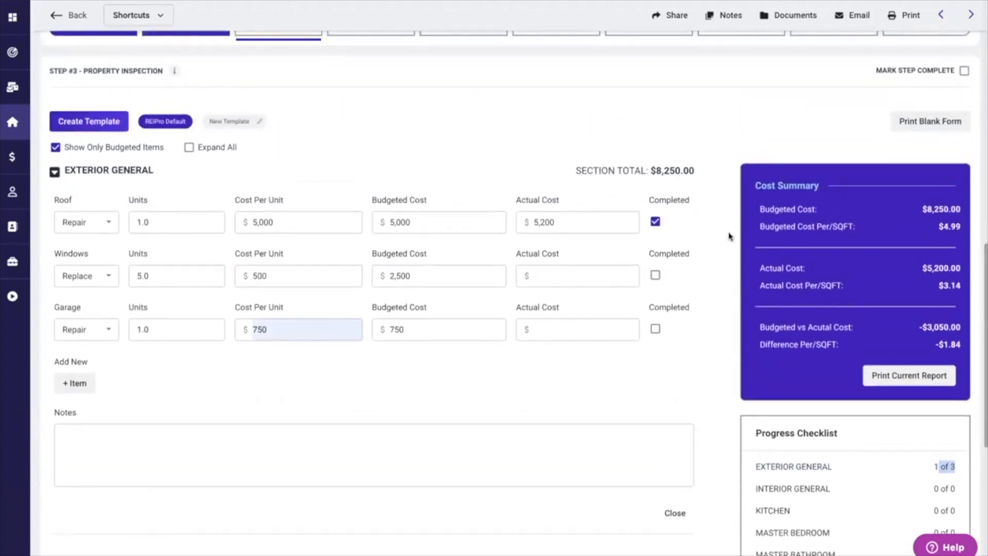
{"action": "scroll", "scroll_direction": "up", "scroll_amount": 3}
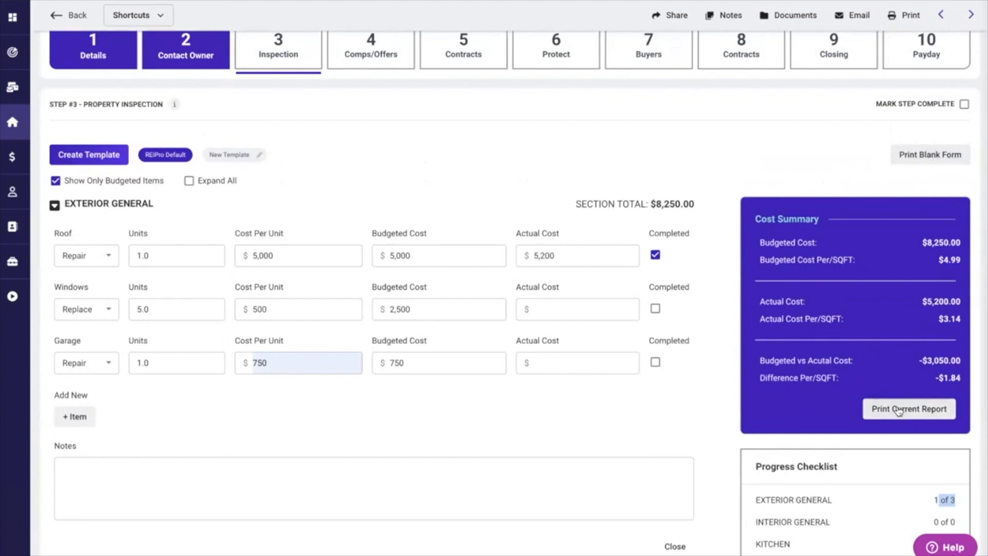
- Tick 'Mark Step Complete' on the Step #3 Property Inspection header
{"action": "scroll", "scroll_direction": "up", "scroll_amount": 3}
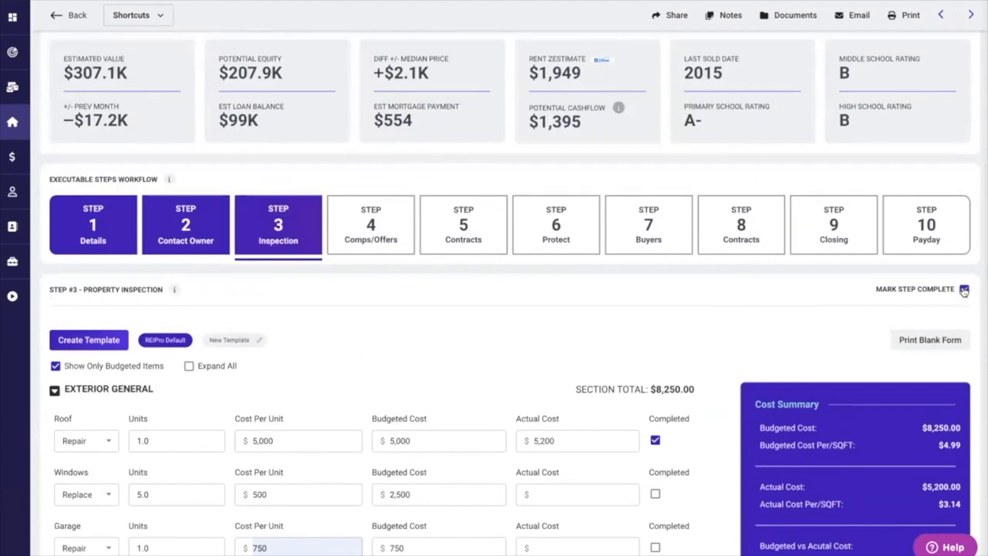
{"action": "left_click", "coordinate": [964, 289]}
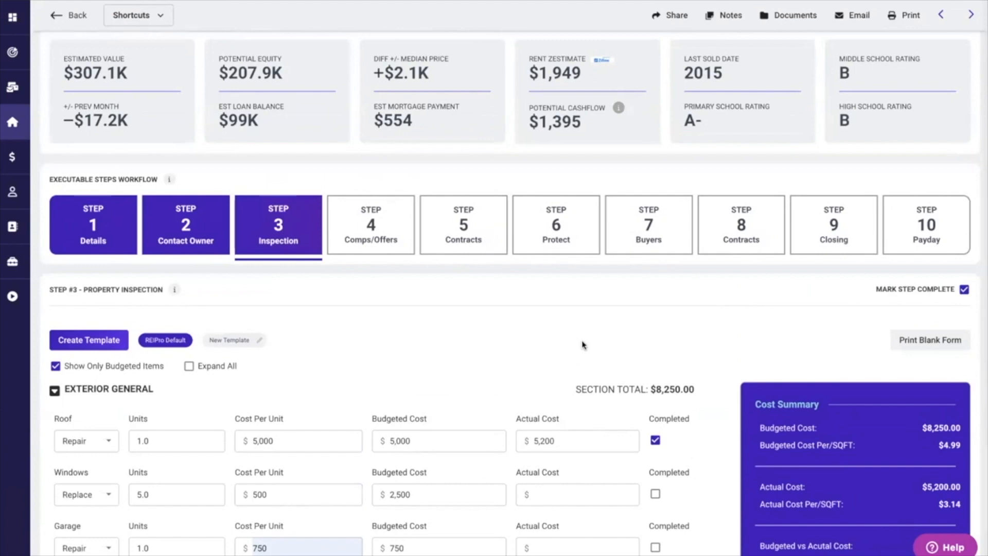
{"action": "mouse_move", "coordinate": [509, 321]}
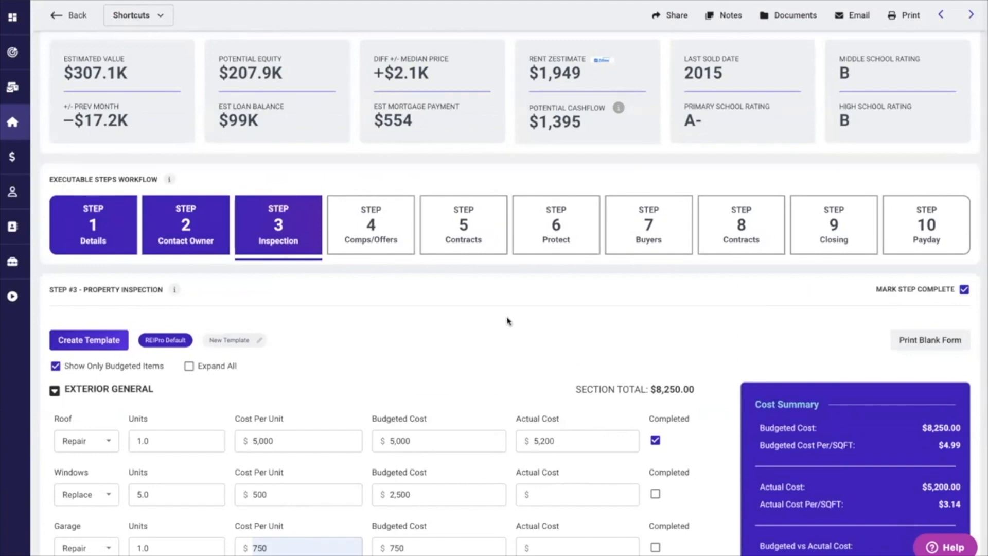